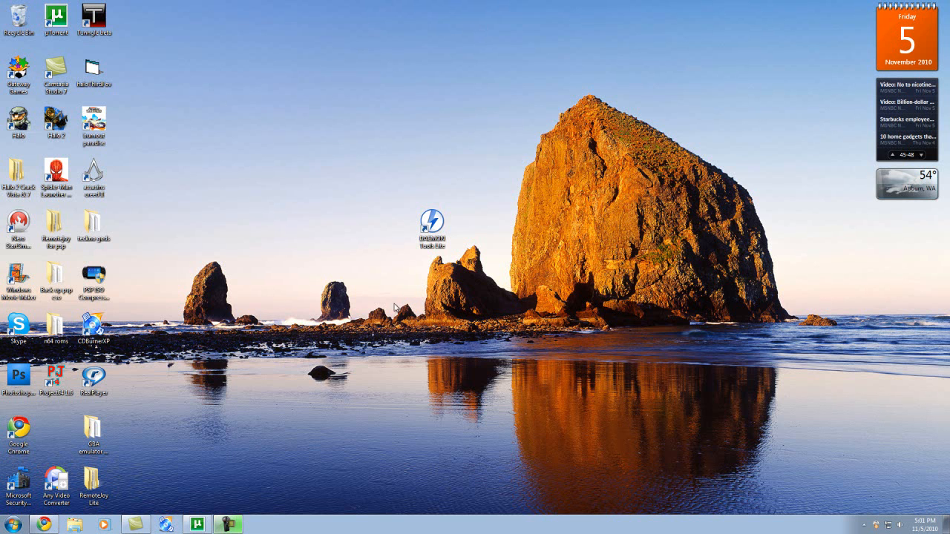
{"action": "mouse_move", "coordinate": [392, 287]}
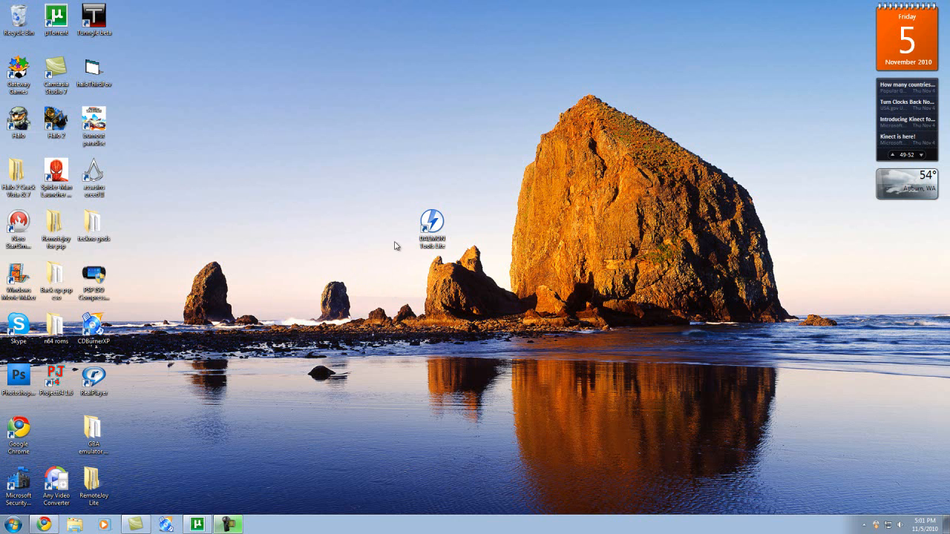
Drag the Spider-Man Launcher shortcut out of the icon column onto the open desktop.
{"action": "left_click_drag", "start_coordinate": [433, 222], "coordinate": [433, 282]}
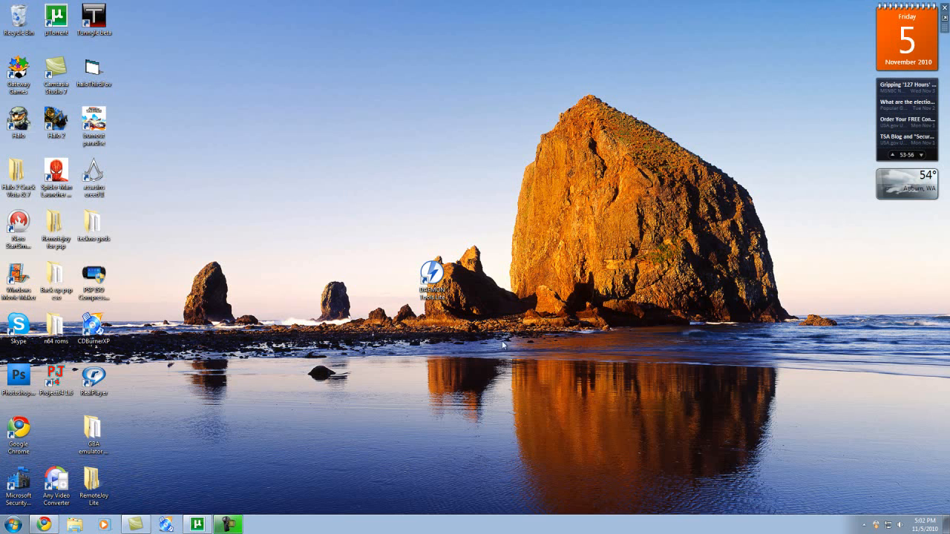
{"action": "mouse_move", "coordinate": [391, 349]}
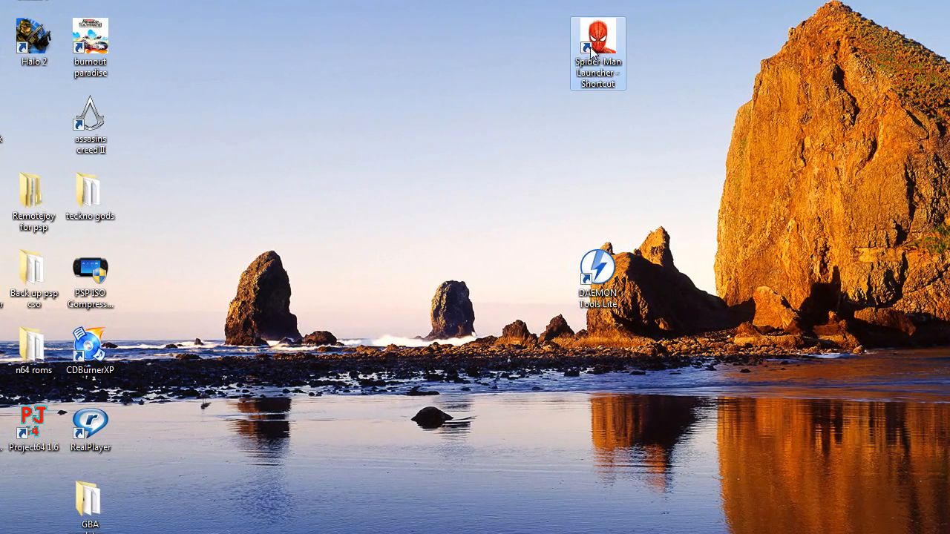
Rename the shortcut to 'Spider-Man web of shadows' and return it to the left icon column.
{"action": "left_click_drag", "start_coordinate": [597, 52], "coordinate": [429, 122]}
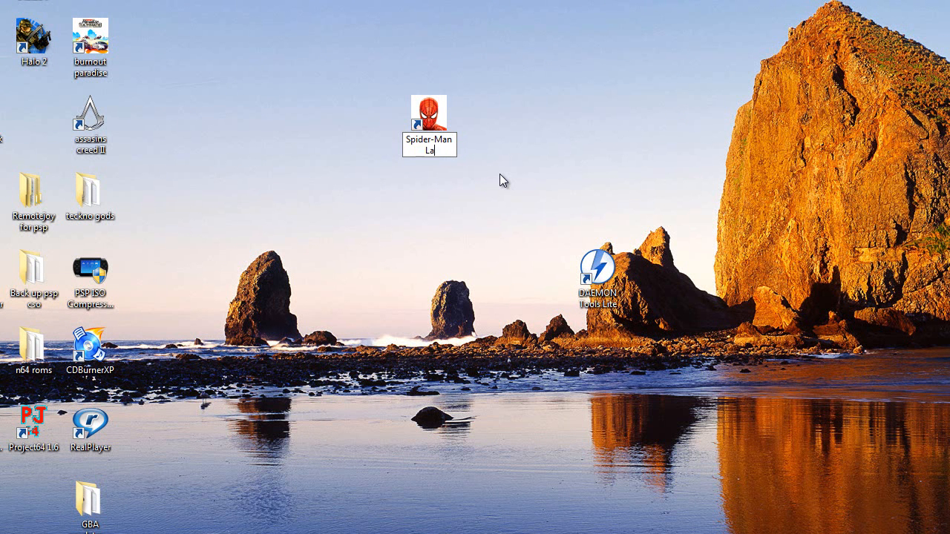
{"action": "type", "text": "web of shadows"}
{"action": "key", "text": "Return"}
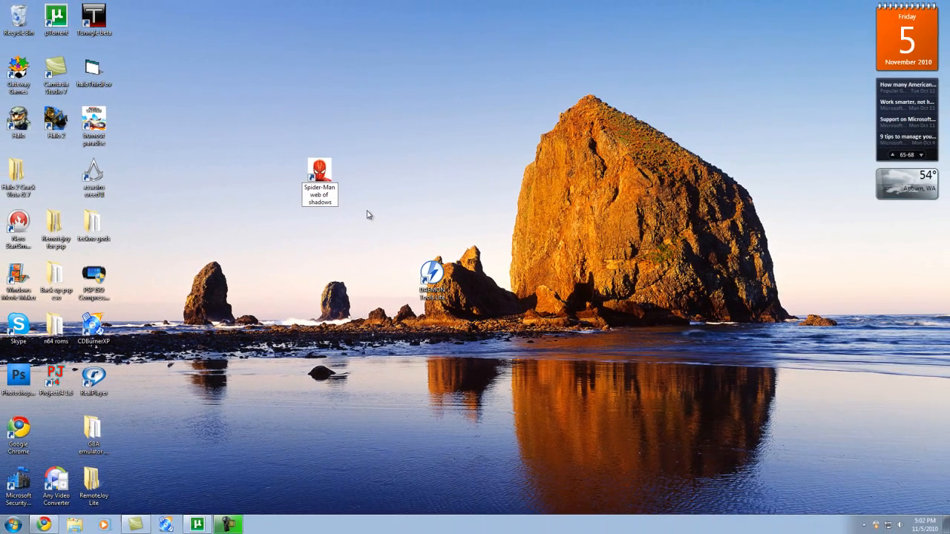
{"action": "left_click_drag", "start_coordinate": [319, 178], "coordinate": [57, 178]}
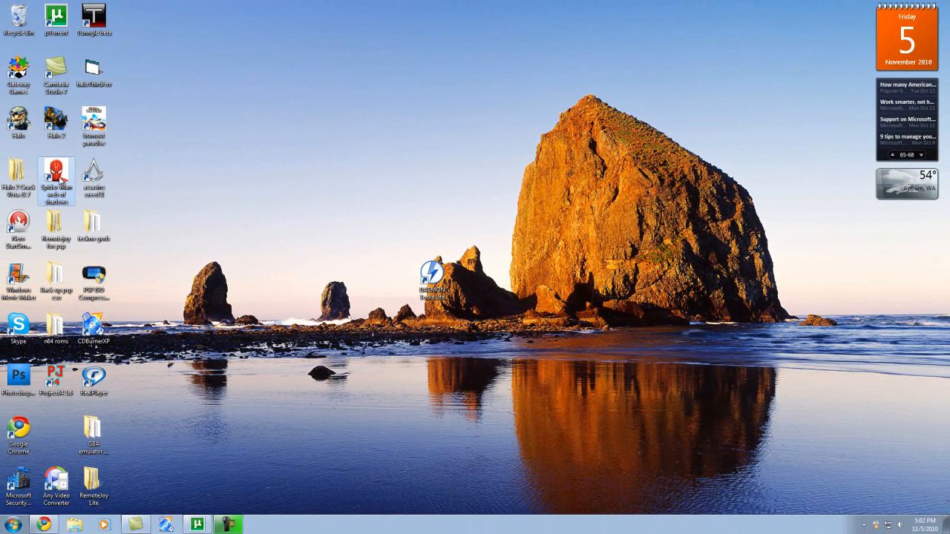
{"action": "mouse_move", "coordinate": [374, 249]}
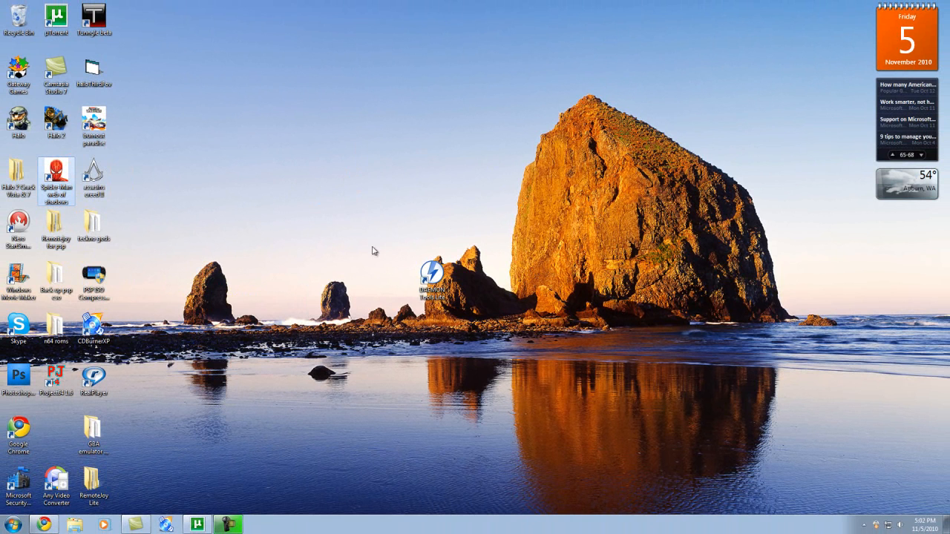
Launch Google Chrome from its desktop shortcut, showing the new tab page.
{"action": "left_click", "coordinate": [431, 279]}
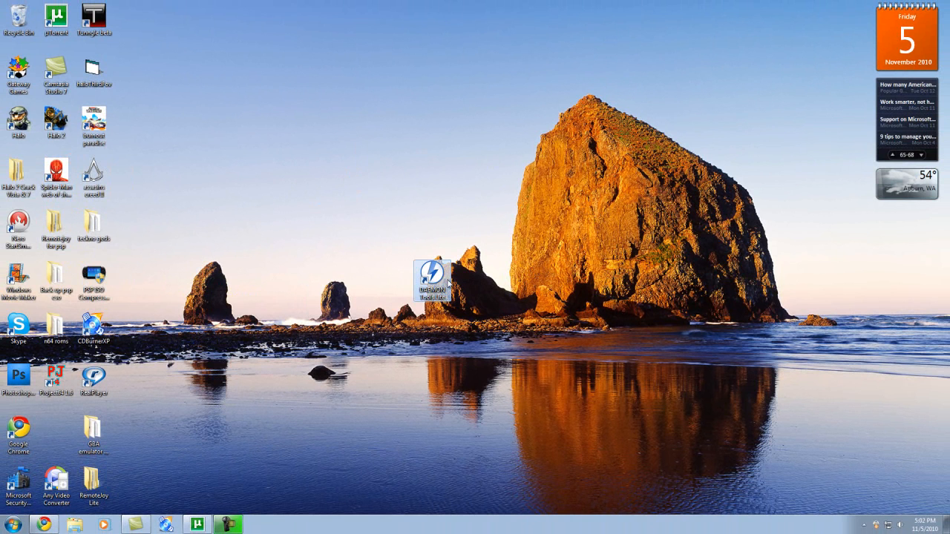
{"action": "double_click", "coordinate": [431, 280]}
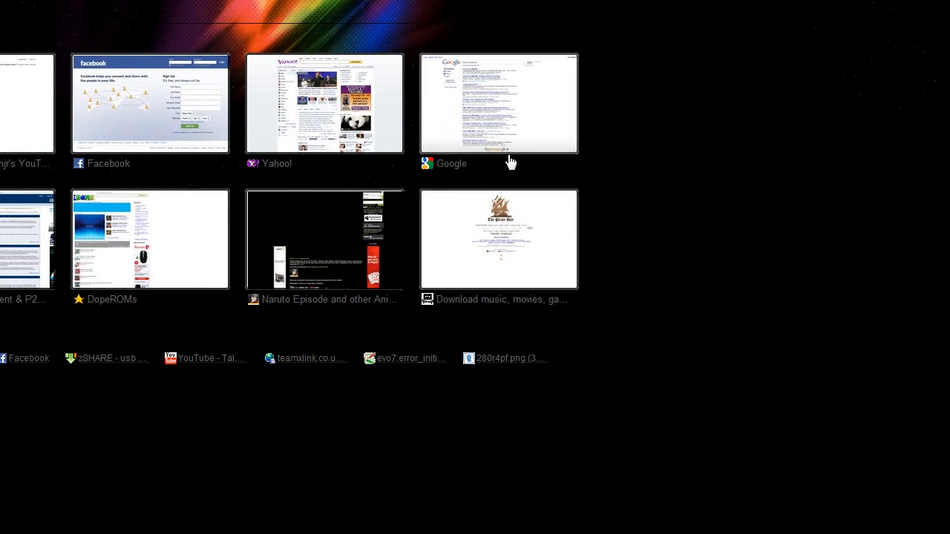
Search Google for 'daemon tools lite' from the new tab page's Google thumbnail.
{"action": "left_click", "coordinate": [499, 104]}
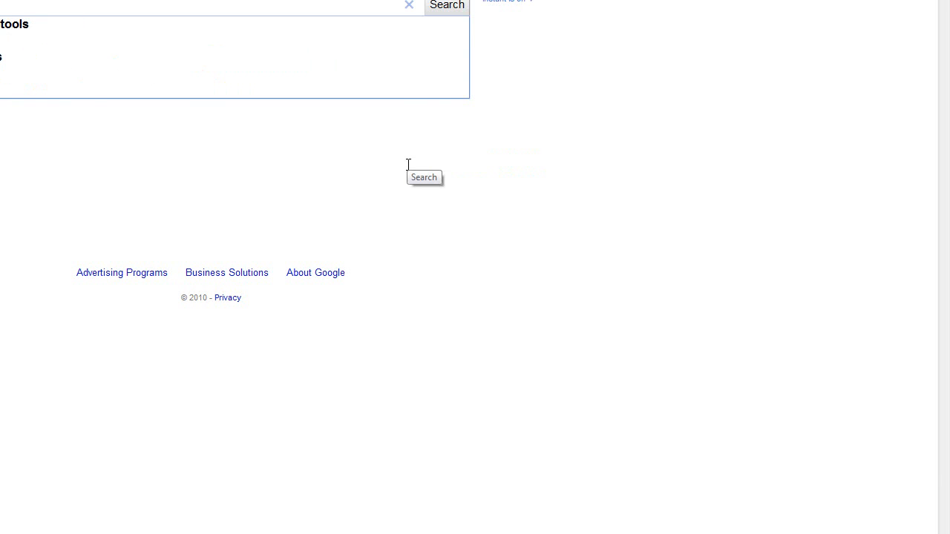
{"action": "left_click", "coordinate": [445, 5]}
{"action": "type", "text": " tools li"}
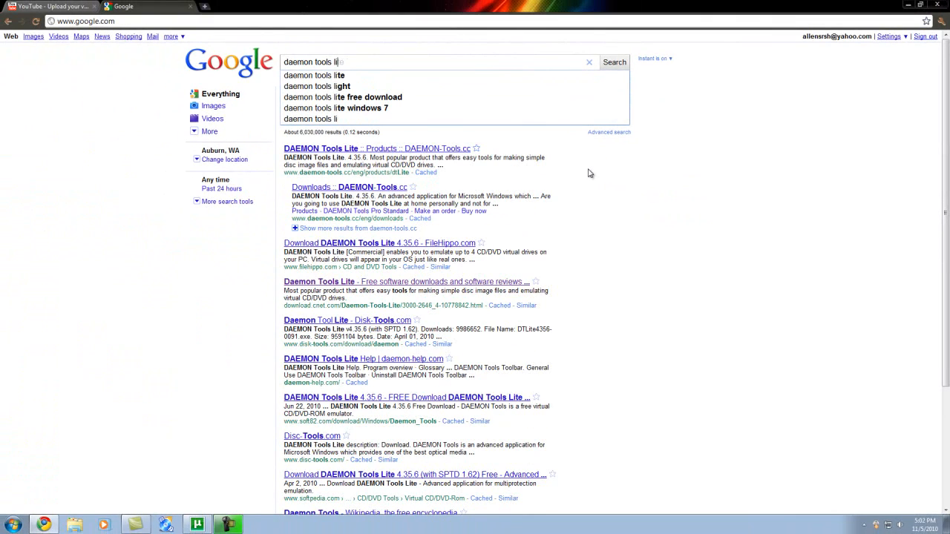
{"action": "type", "text": "l"}
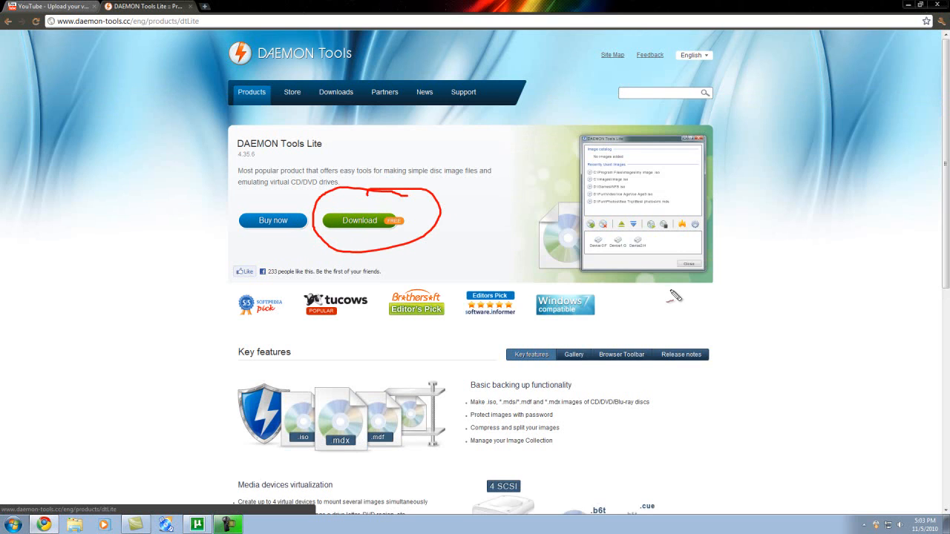
Highlight the Lite Download button, launch Mount'n'Drive Manager and start Add file to browse for an image.
{"action": "left_click_drag", "start_coordinate": [374, 201], "coordinate": [468, 236]}
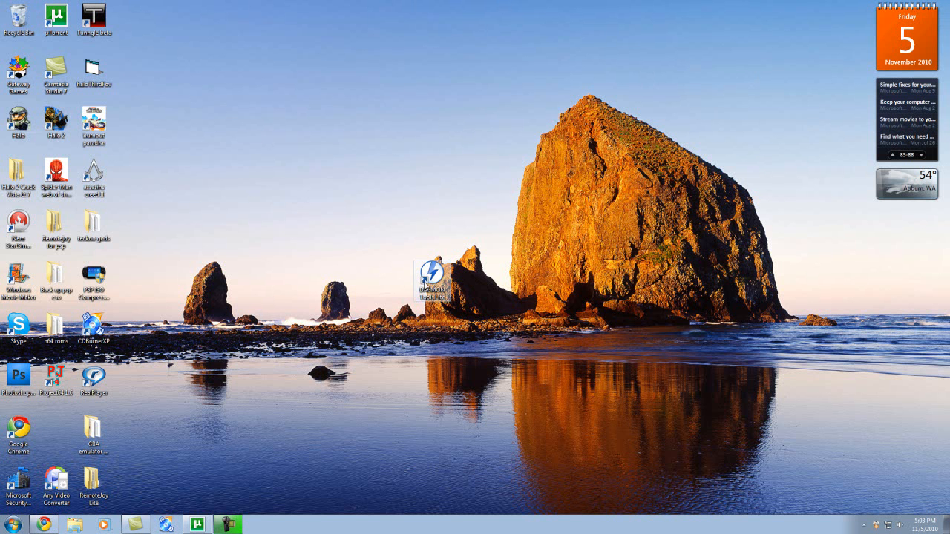
{"action": "left_click", "coordinate": [432, 282]}
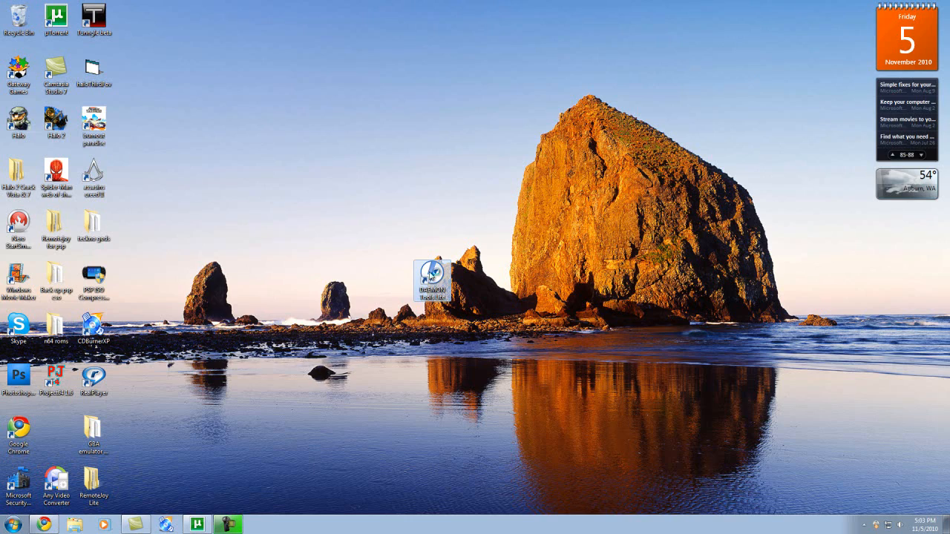
{"action": "double_click", "coordinate": [431, 273]}
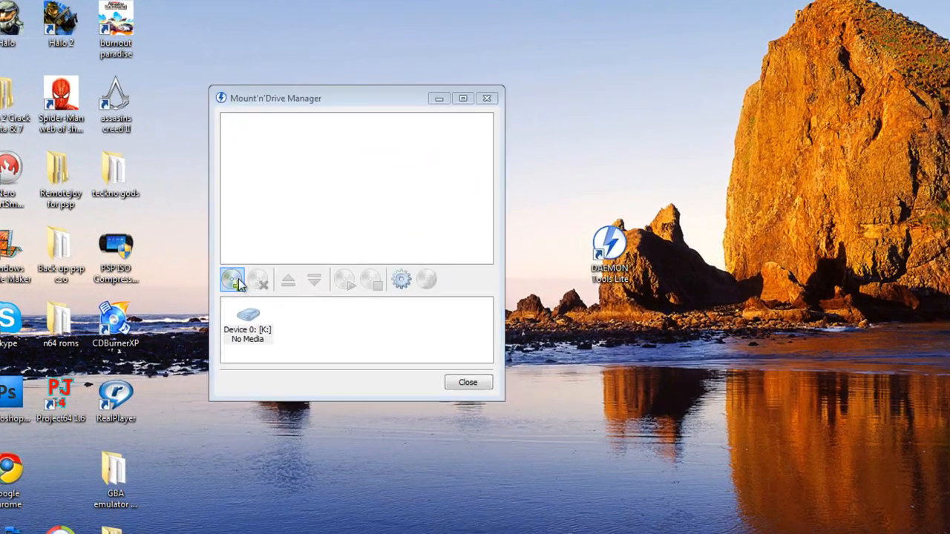
{"action": "left_click", "coordinate": [232, 279]}
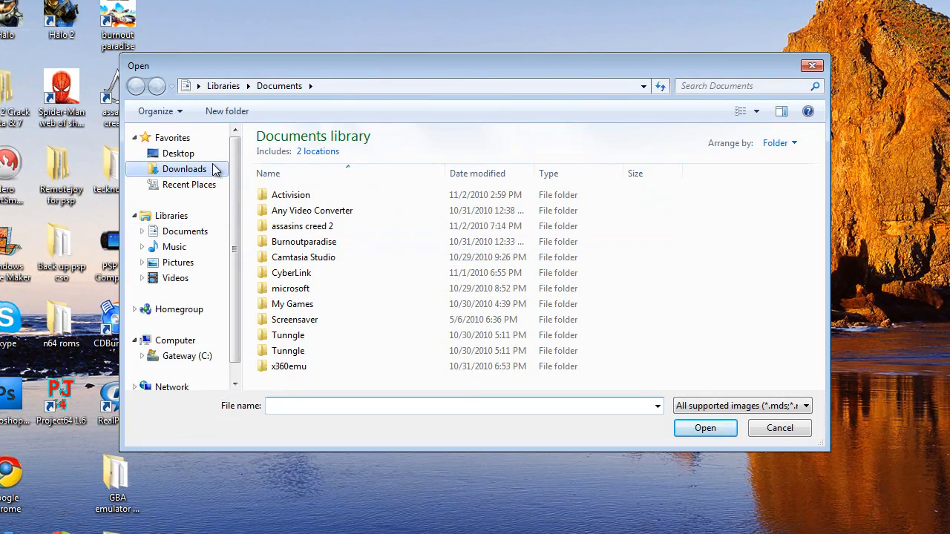
Browse the Downloads folder and one of its subfolders looking for an image file.
{"action": "left_click", "coordinate": [184, 169]}
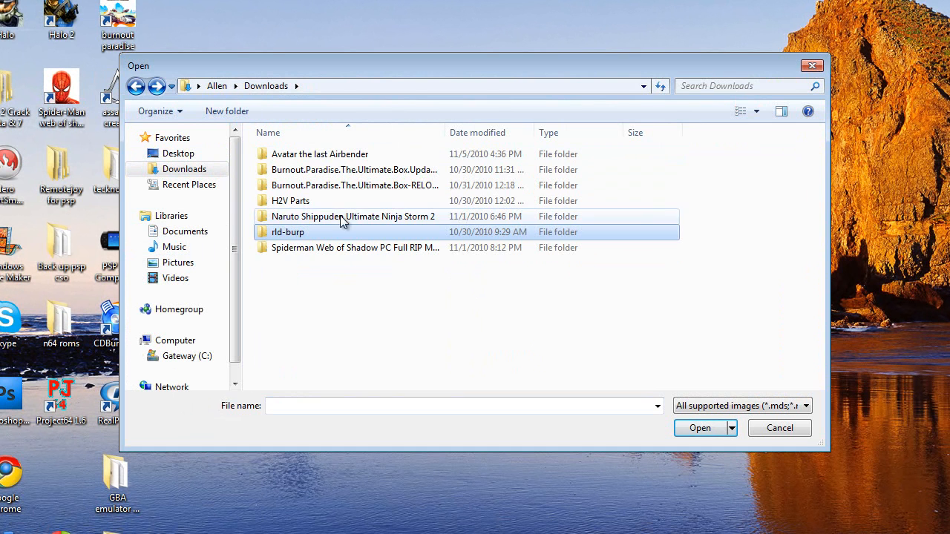
{"action": "double_click", "coordinate": [355, 247]}
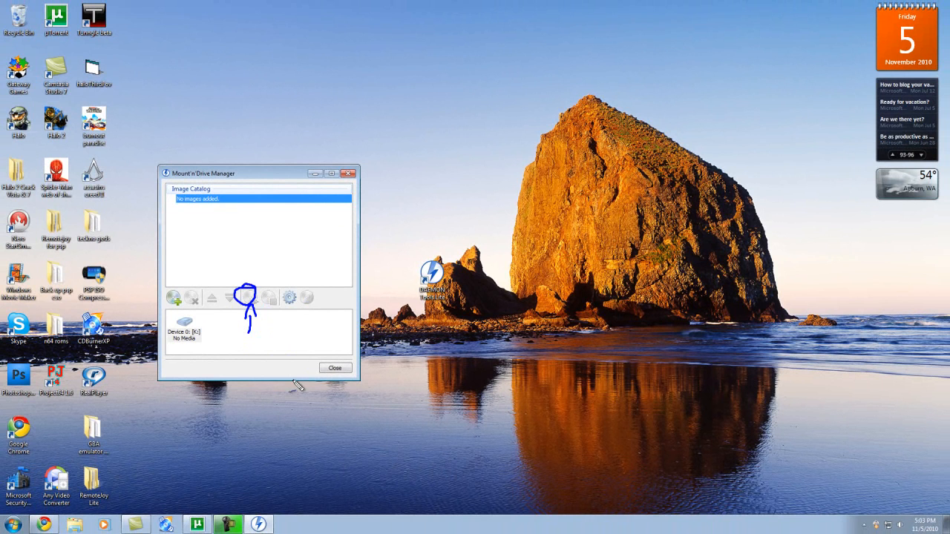
{"action": "mouse_move", "coordinate": [264, 423]}
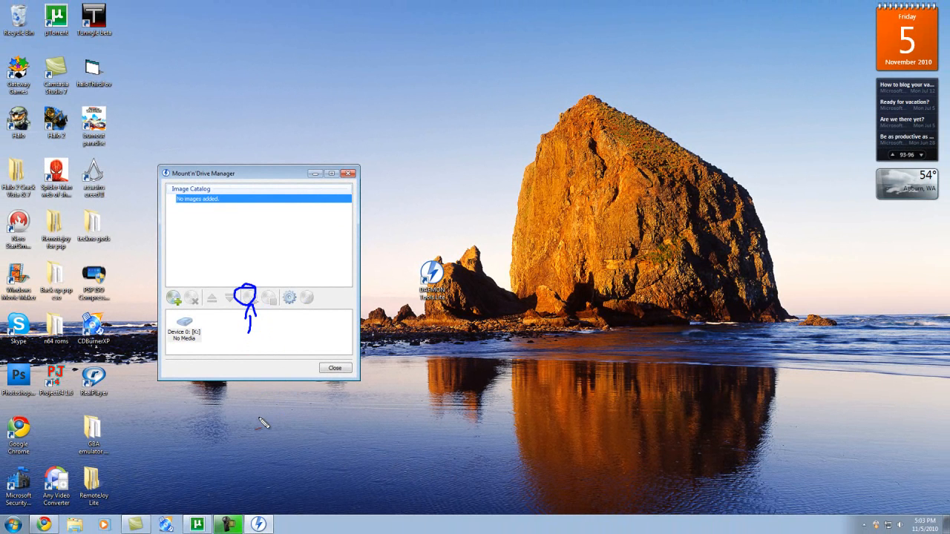
{"action": "mouse_move", "coordinate": [355, 184]}
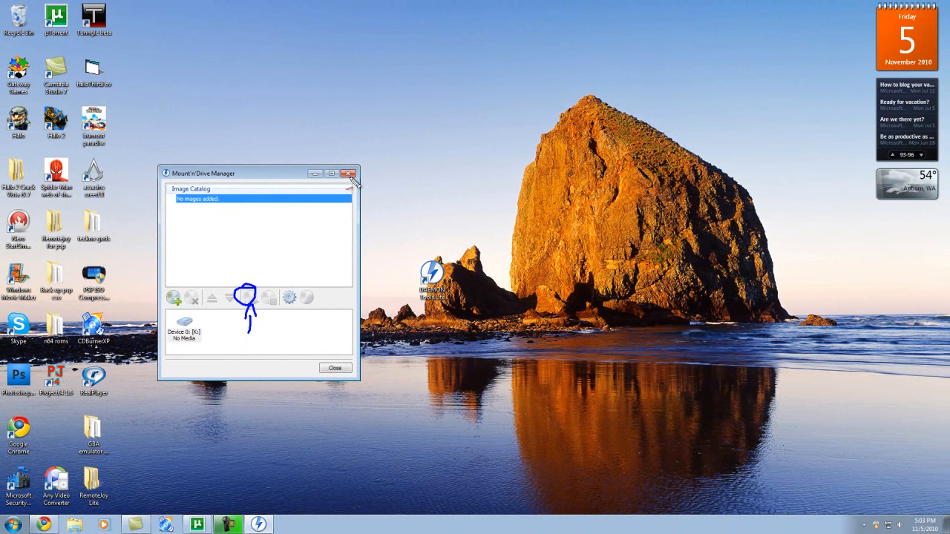
Close the Mount'n'Drive Manager window, leaving the image catalog empty.
{"action": "left_click", "coordinate": [349, 173]}
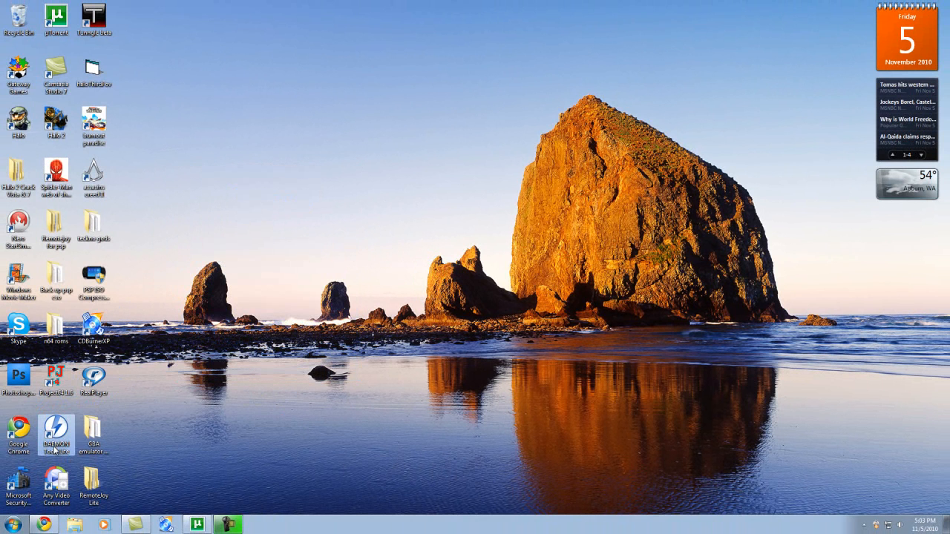
{"action": "mouse_move", "coordinate": [739, 156]}
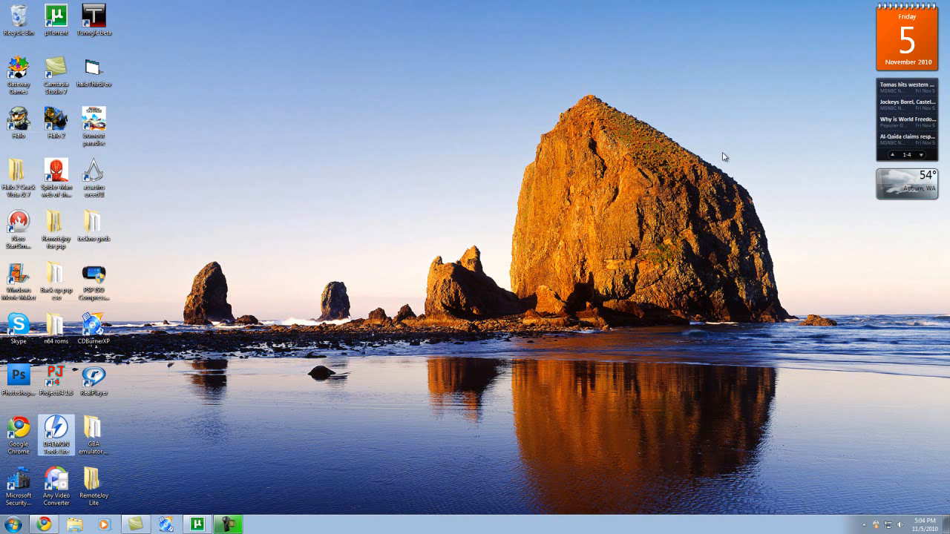
{"action": "mouse_move", "coordinate": [360, 401]}
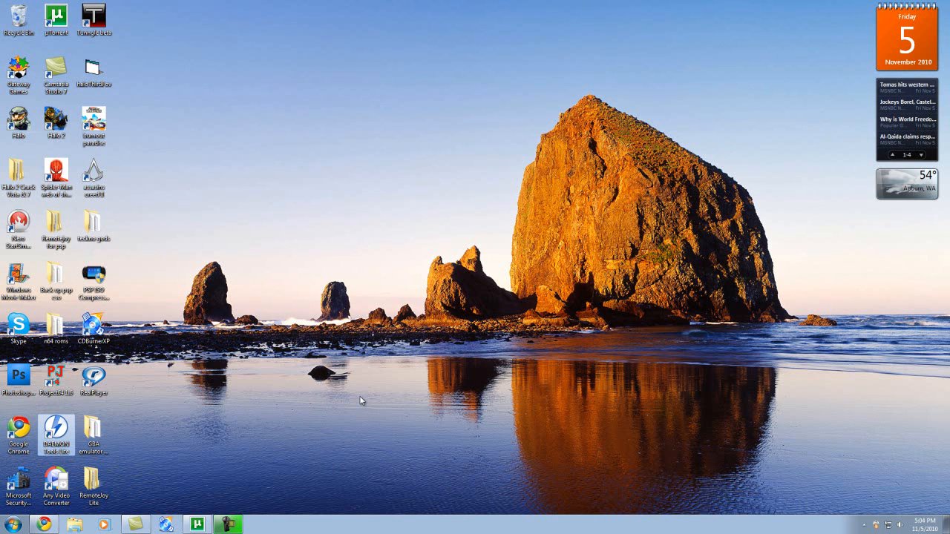
{"action": "mouse_move", "coordinate": [332, 374]}
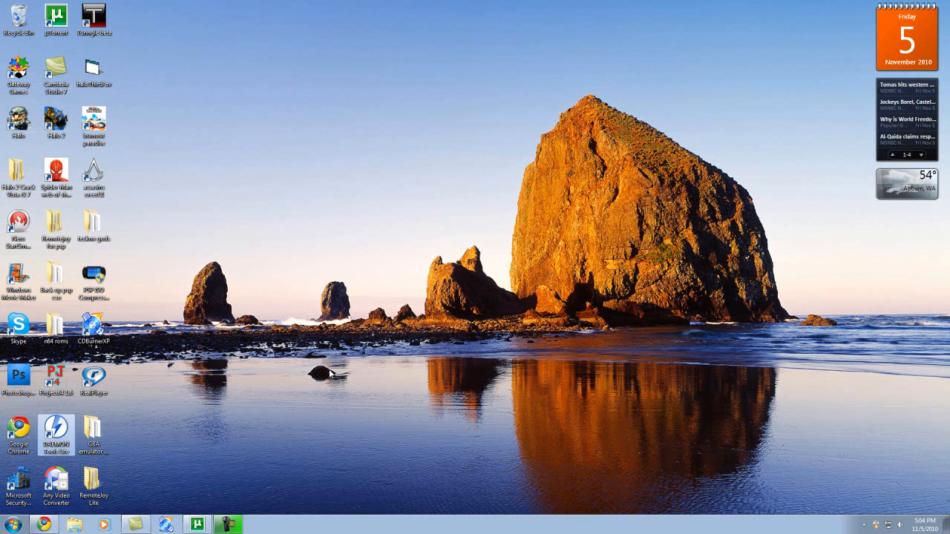
{"action": "left_click", "coordinate": [918, 154]}
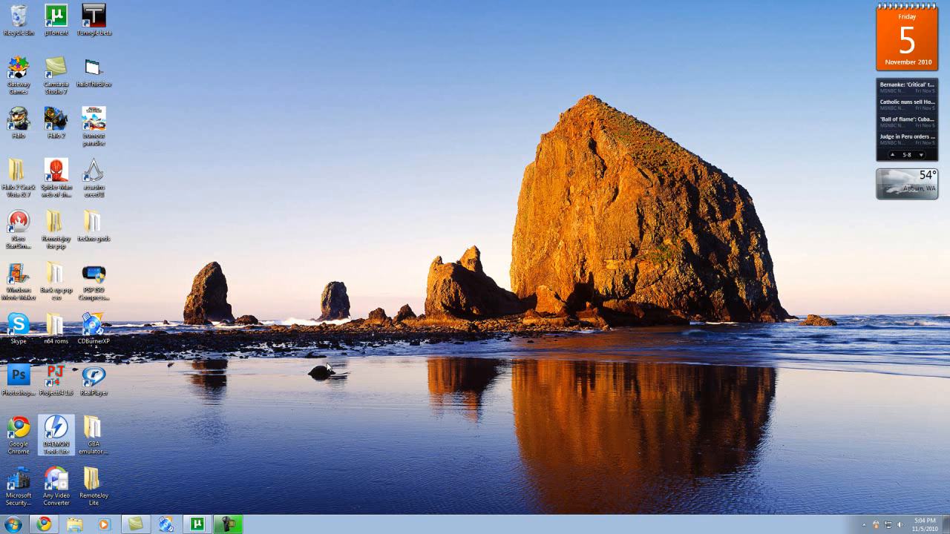
{"action": "mouse_move", "coordinate": [327, 365]}
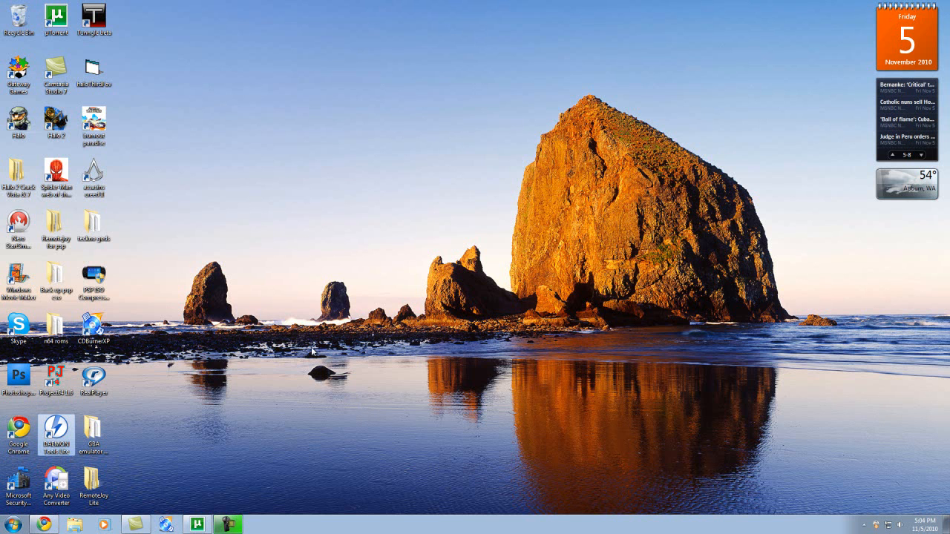
{"action": "mouse_move", "coordinate": [310, 365]}
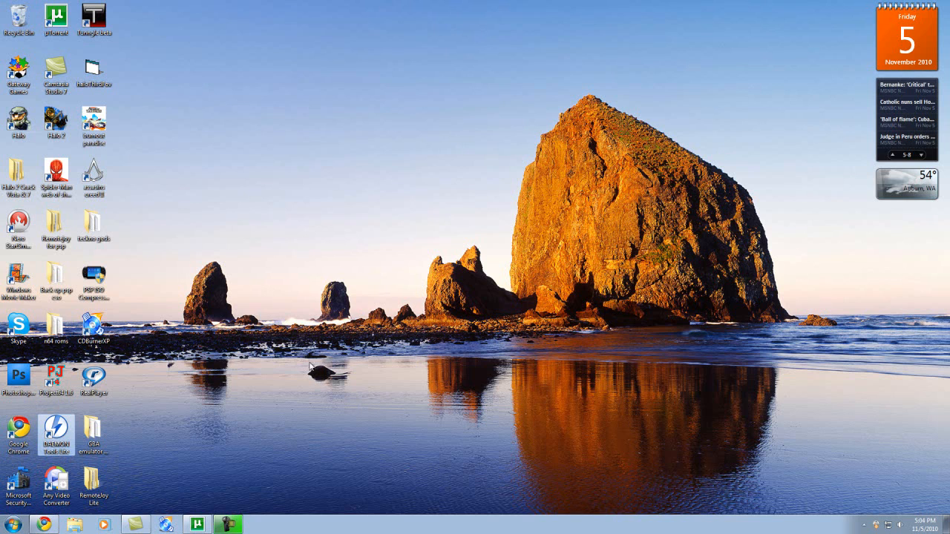